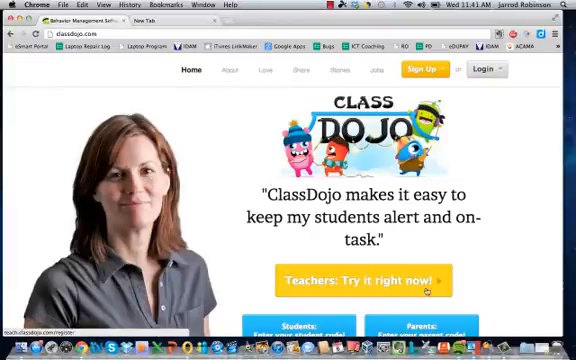
Scroll the classdojo.com home page and go to the Login page.
scroll("down", 3)
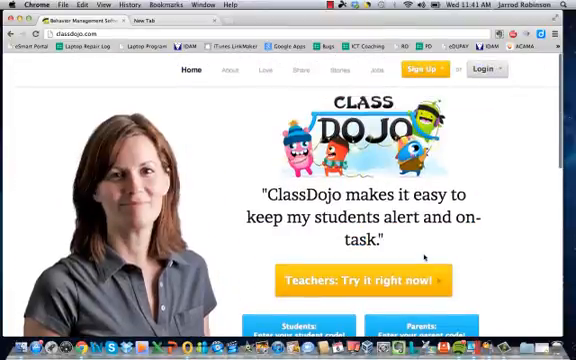
scroll("down", 3)
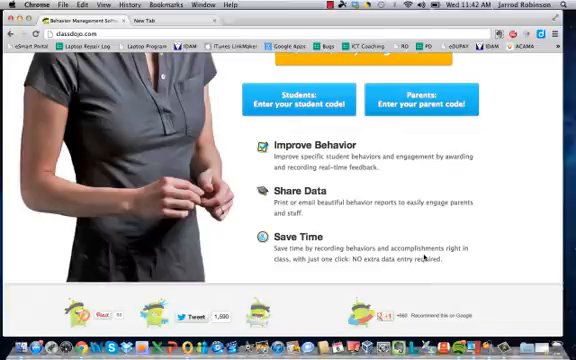
left_click(494, 69)
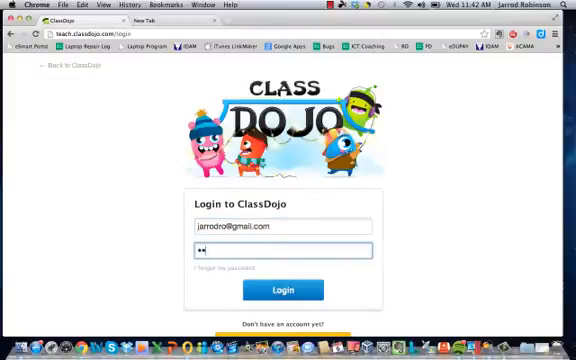
Log in to the ClassDojo teacher account with the entered credentials.
left_click(283, 289)
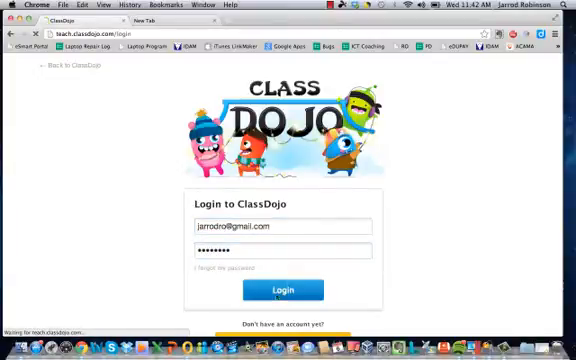
left_click(282, 289)
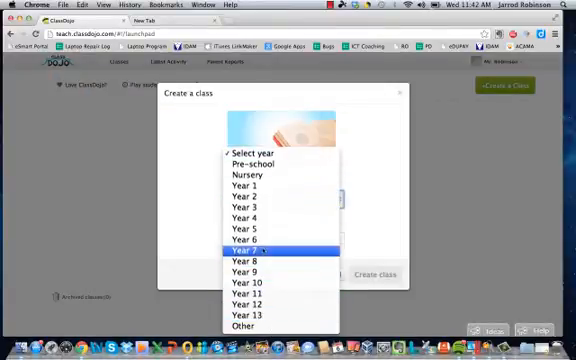
Create a Year 7 class named 'English'.
left_click(245, 251)
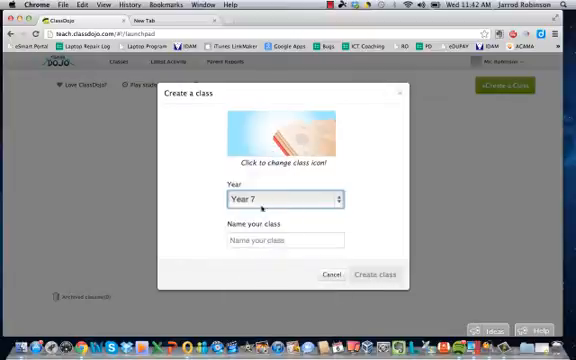
left_click(283, 239)
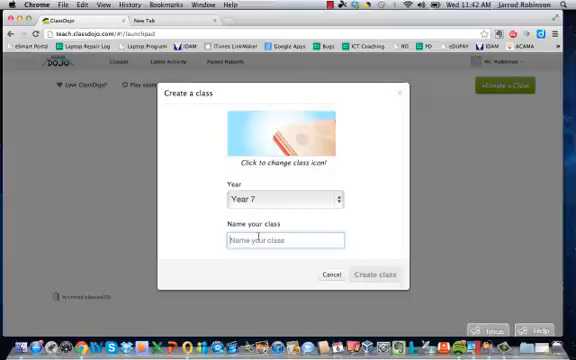
type("English")
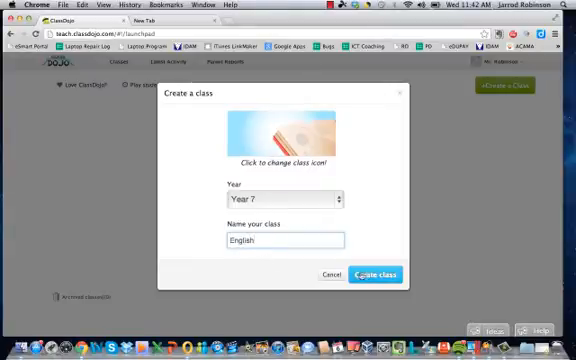
left_click(377, 274)
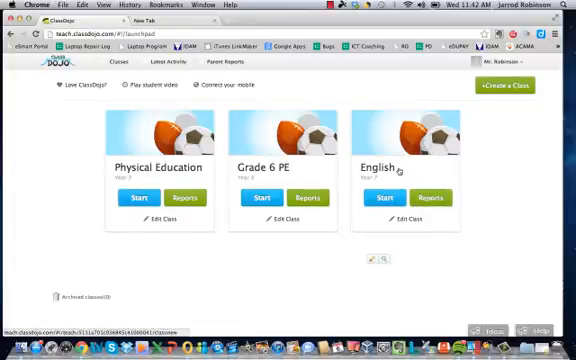
Add Jarrod to the English roster and begin entering the 'Student' names.
left_click(396, 218)
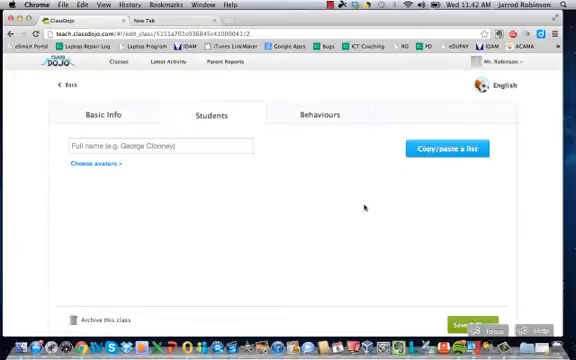
left_click(160, 146)
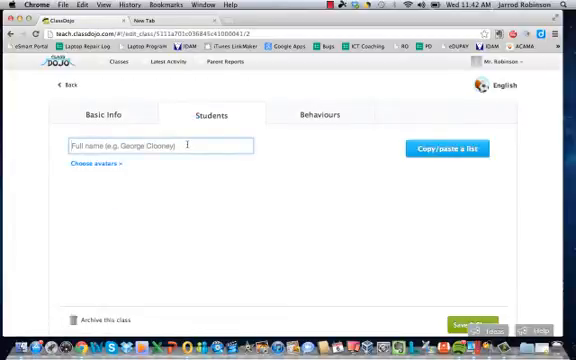
type("Jarr")
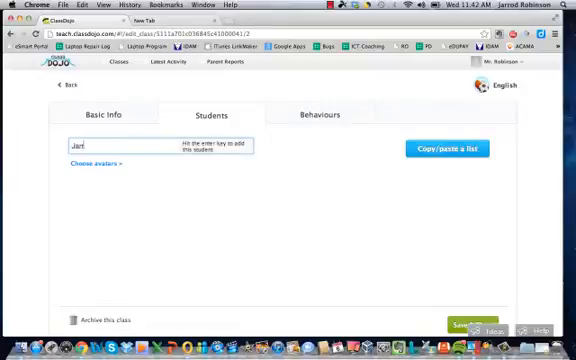
type("rod")
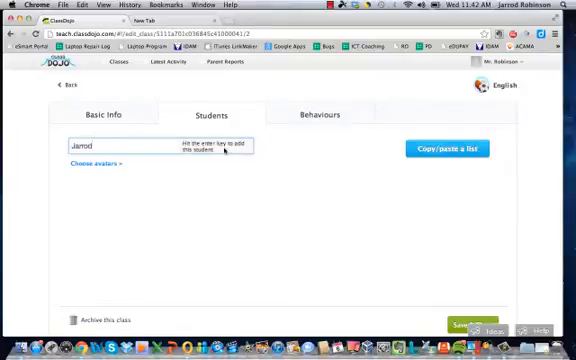
key("Return")
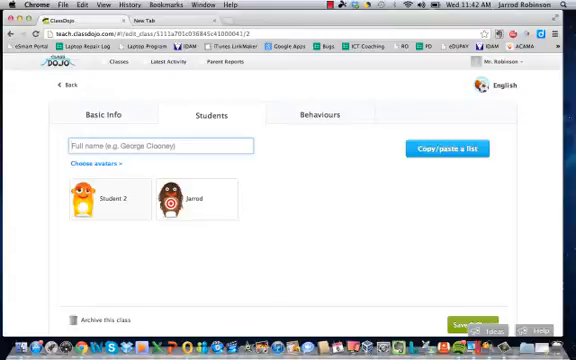
type("Student")
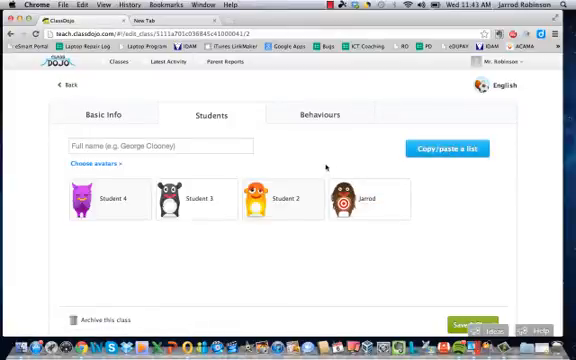
mouse_move(335, 265)
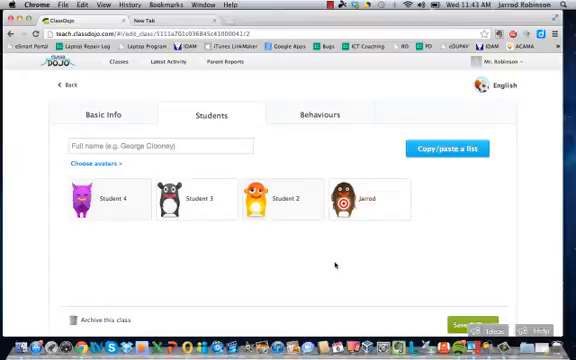
mouse_move(188, 183)
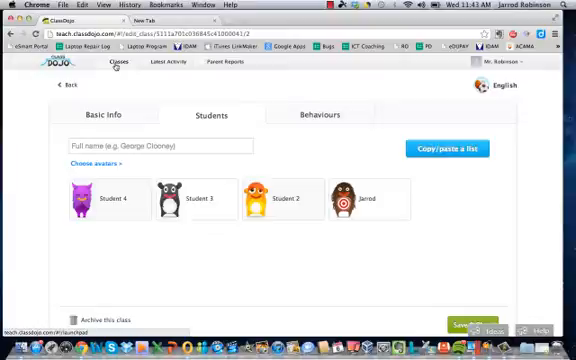
Return to the classes list and start the English class session.
left_click(116, 65)
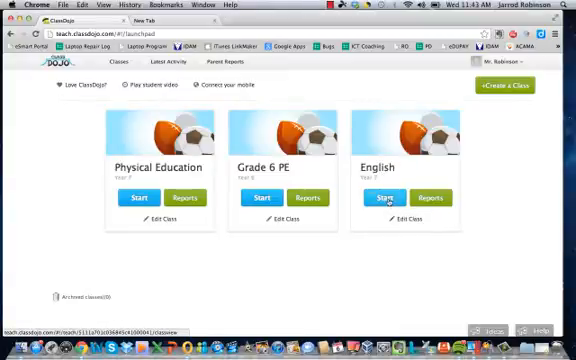
left_click(384, 198)
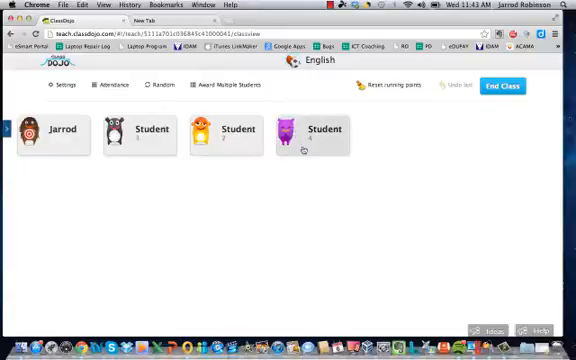
mouse_move(158, 183)
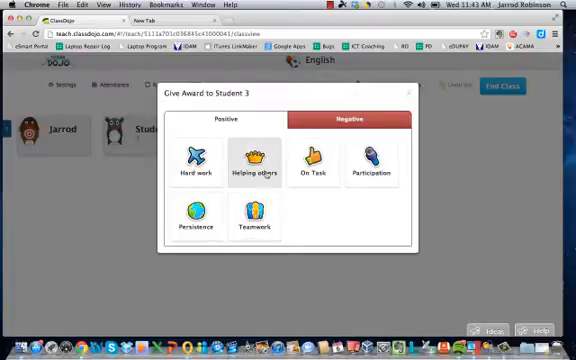
Give Student 3 a Helping others point, bringing their score to 1.
left_click(255, 160)
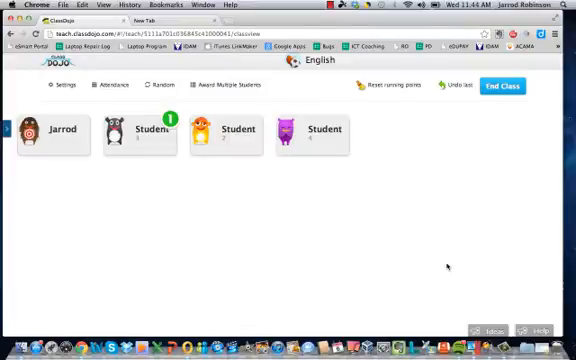
mouse_move(411, 278)
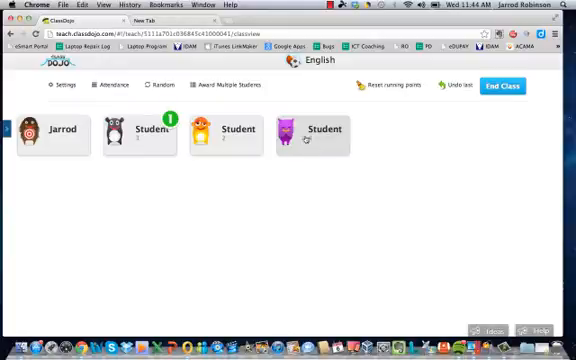
mouse_move(258, 216)
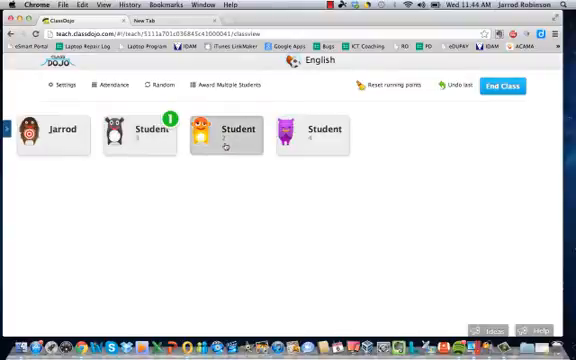
Mark Student 2 as Unprepared (-1) and give Student 3 a second positive point.
left_click(222, 137)
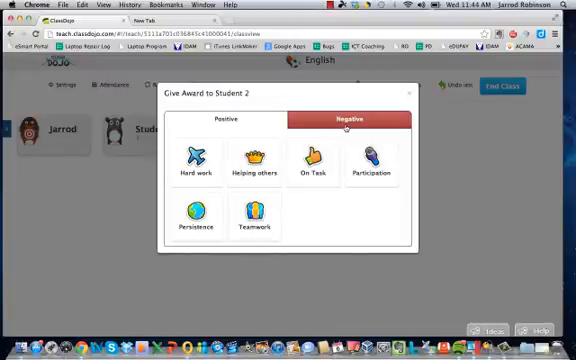
left_click(224, 119)
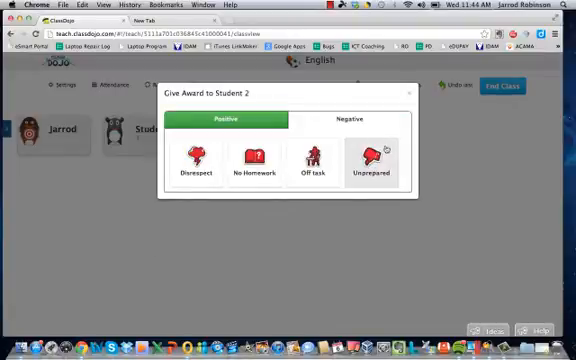
left_click(313, 155)
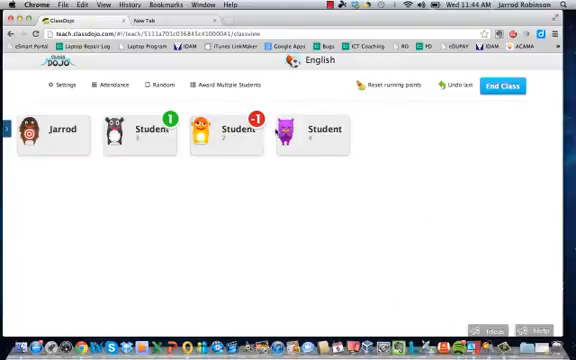
mouse_move(304, 248)
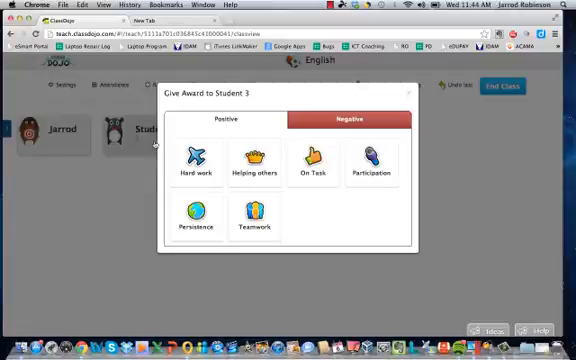
left_click(258, 160)
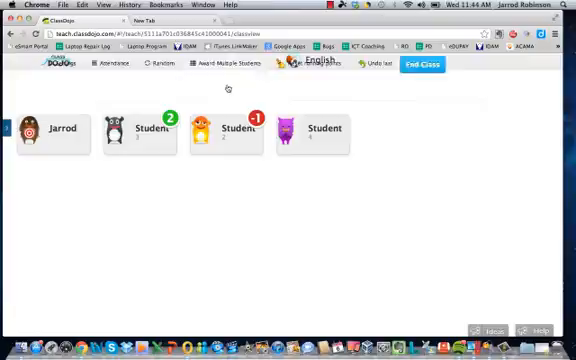
Award all four students a Helping others point together.
left_click(218, 65)
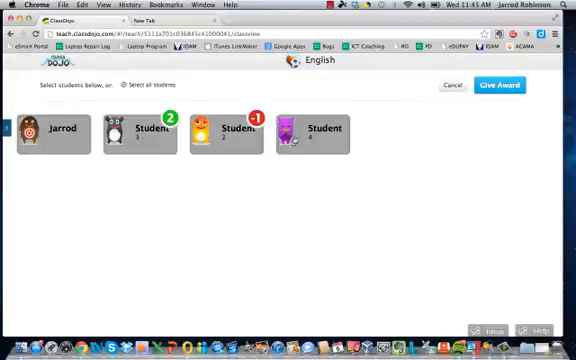
left_click(498, 85)
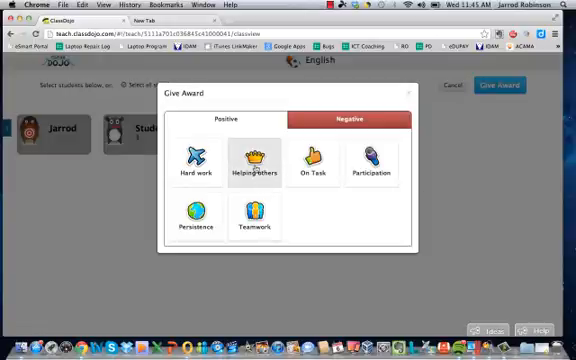
left_click(255, 160)
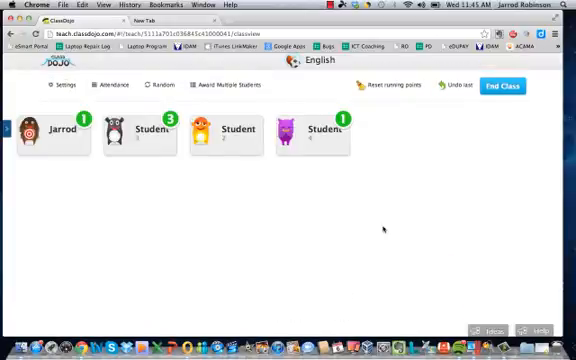
mouse_move(397, 155)
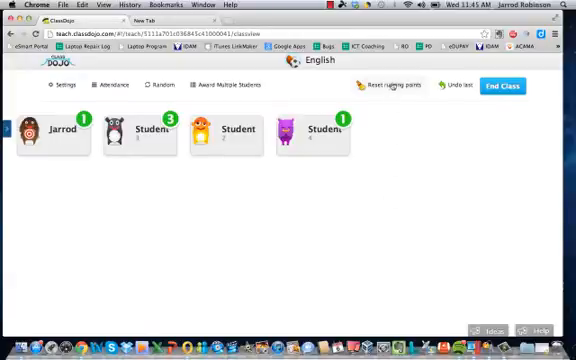
Reset all four students' running point bubbles to zero.
left_click(389, 85)
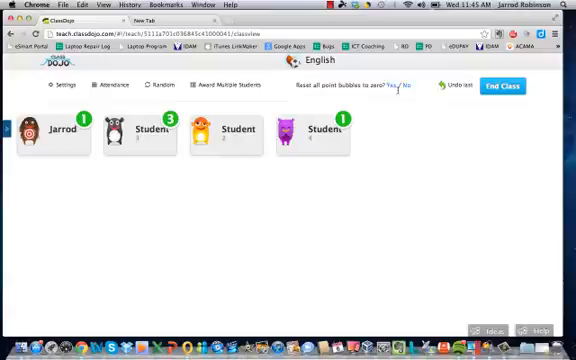
left_click(388, 84)
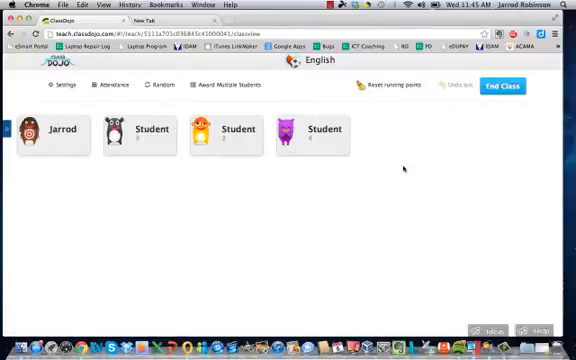
mouse_move(146, 118)
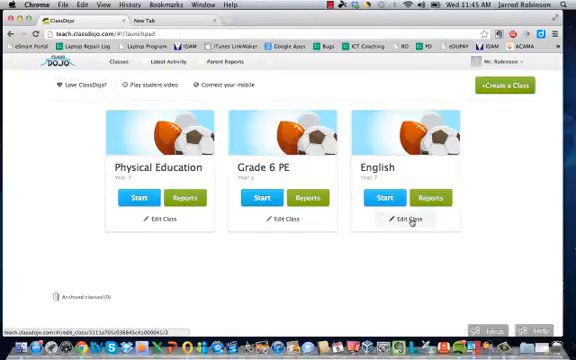
Open the English class's edit settings on the Behaviours list.
left_click(410, 219)
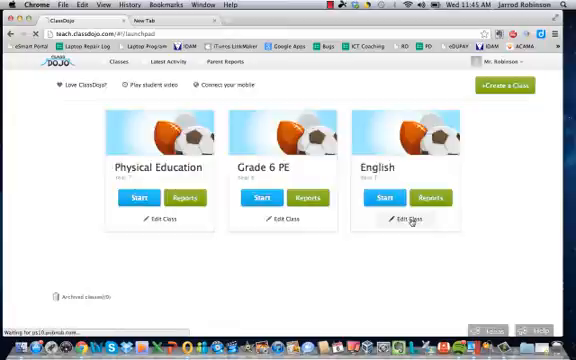
left_click(409, 218)
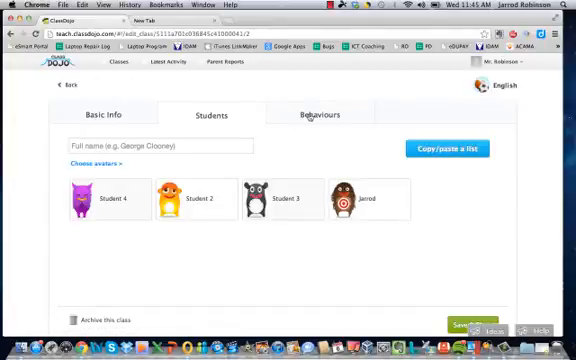
left_click(322, 114)
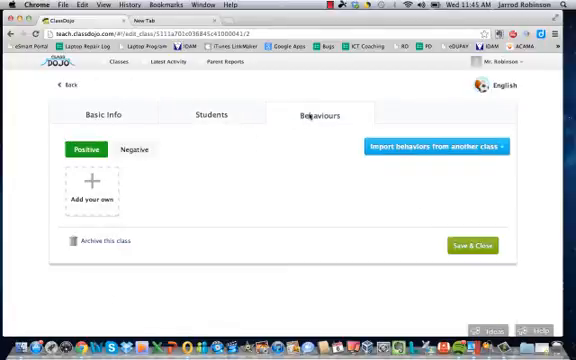
left_click(435, 147)
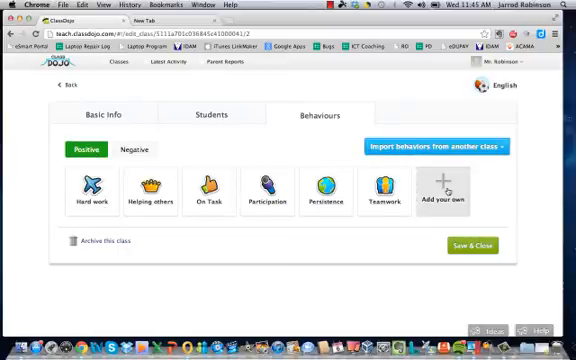
Create the 'Helping Teacher' positive behaviour, give it the mortarboard icon, and save.
left_click(452, 190)
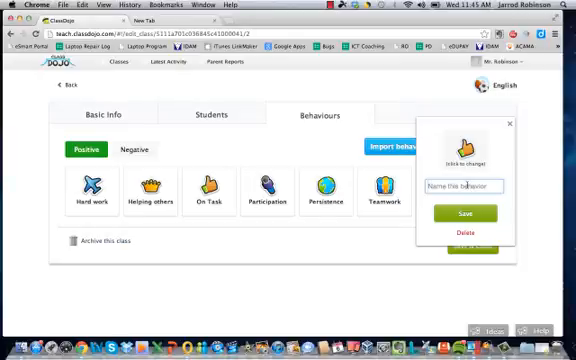
type("Helping")
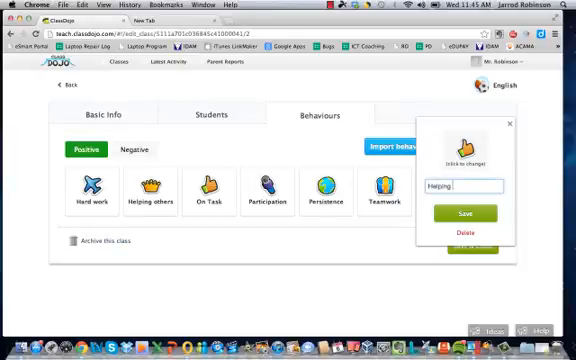
type("The H")
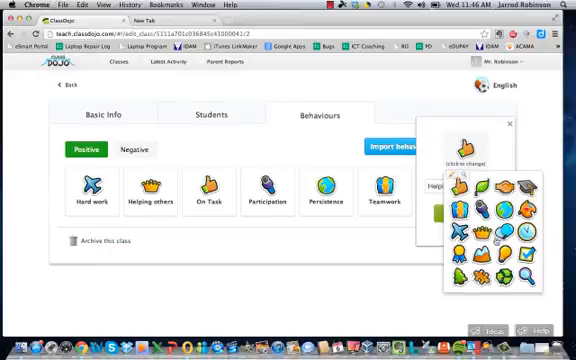
left_click(510, 123)
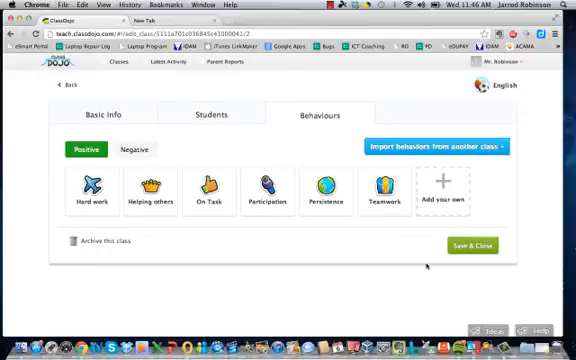
left_click(447, 190)
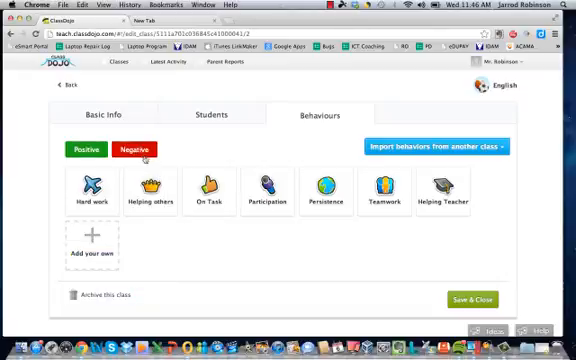
Show the Negative behaviours list: Disrespect, No Homework, Off task and Unprepared.
left_click(135, 148)
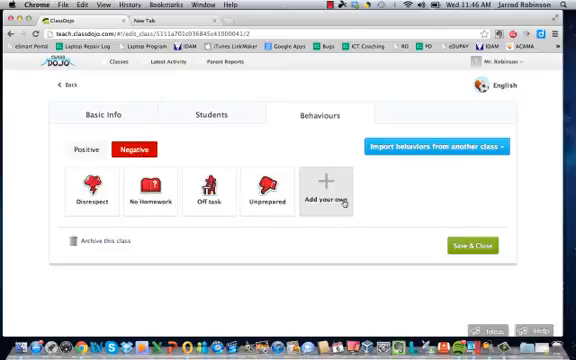
mouse_move(269, 188)
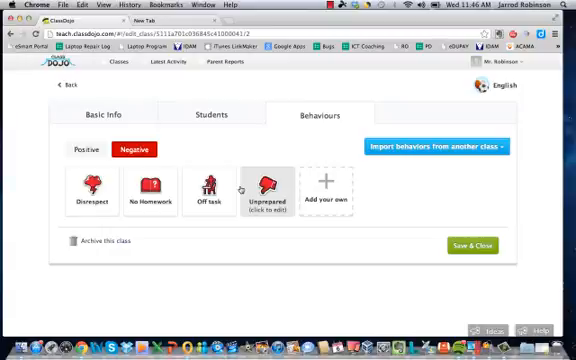